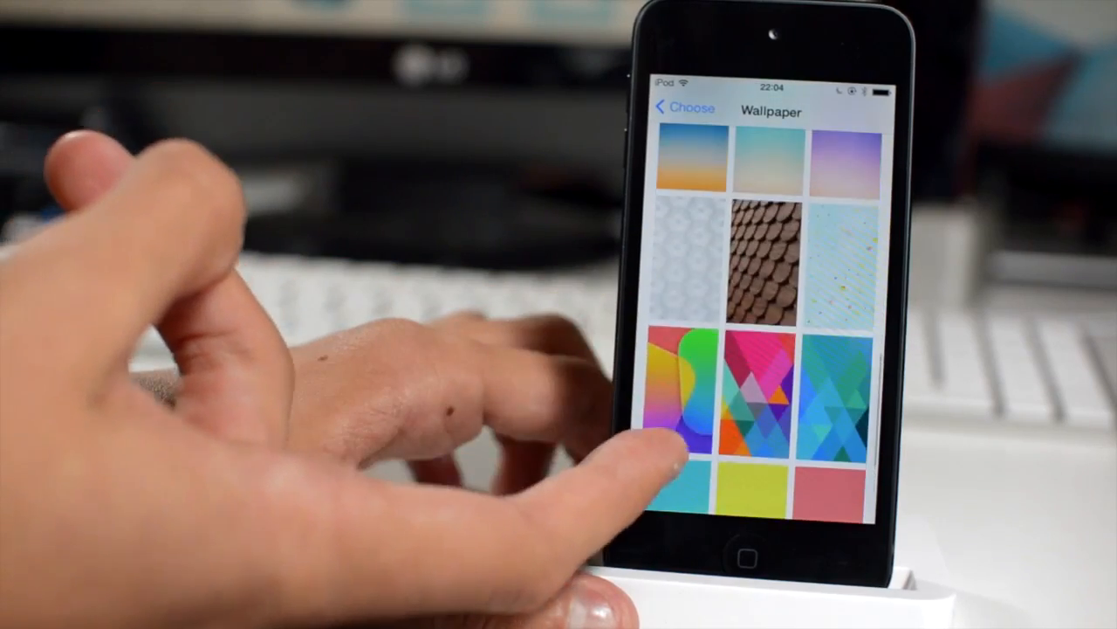
pyautogui.scroll(3)
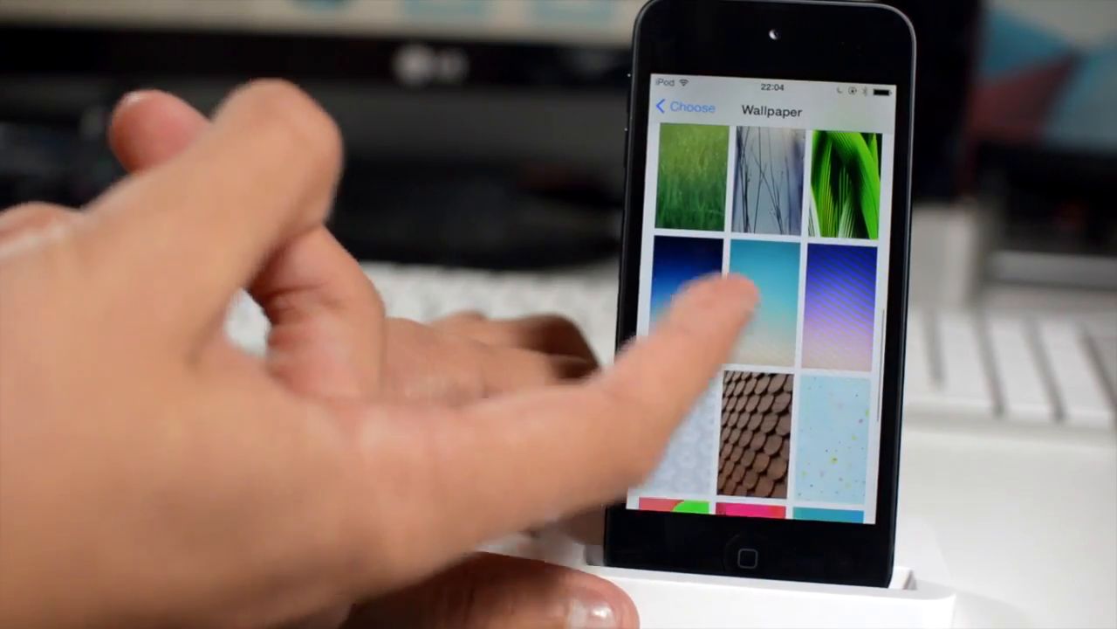